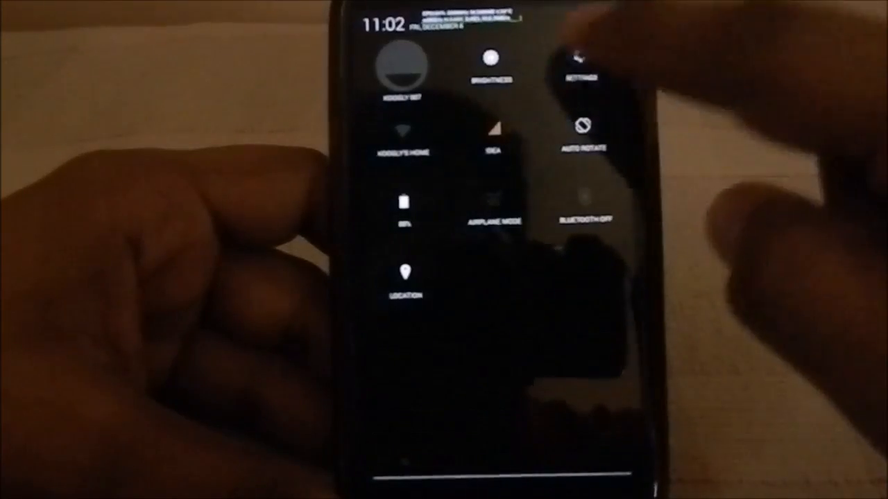
Open Settings from the quick settings panel and go into Call settings.
{"action": "left_click", "coordinate": [579, 66]}
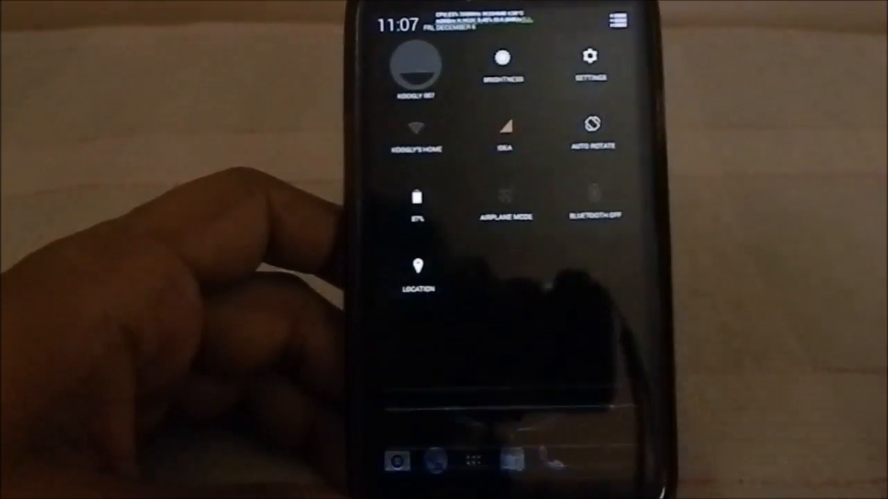
{"action": "left_click", "coordinate": [586, 62]}
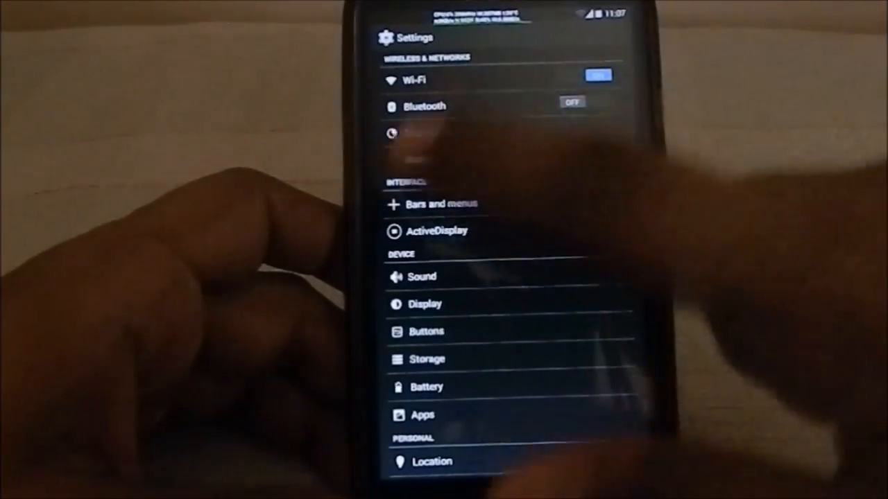
{"action": "left_click", "coordinate": [438, 232]}
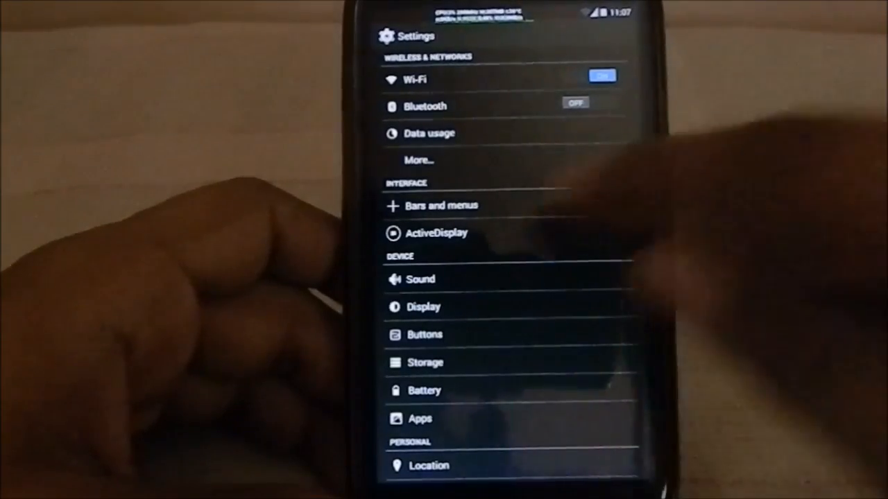
{"action": "left_click", "coordinate": [441, 205]}
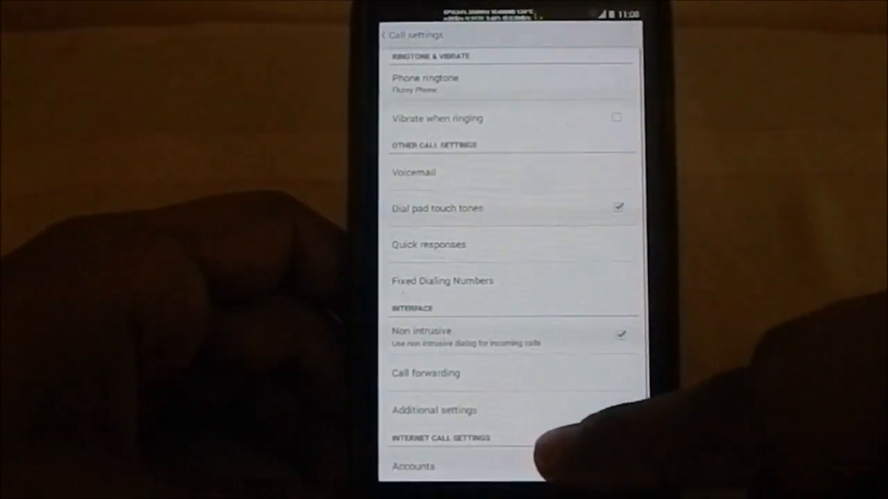
Scroll the Call settings list of ringtone, voicemail and call forwarding options.
{"action": "scroll", "scroll_direction": "up", "scroll_amount": 3}
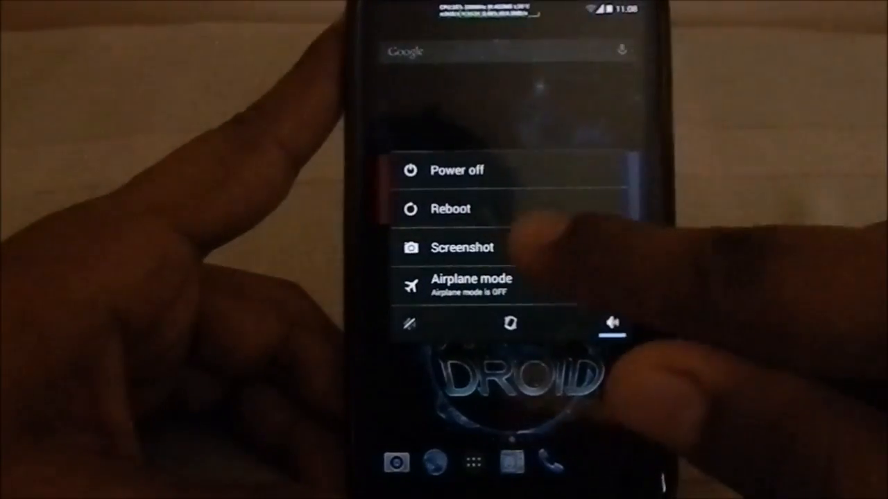
Choose Reboot in the power menu to show Reboot, Recovery and Download options.
{"action": "left_click", "coordinate": [451, 208]}
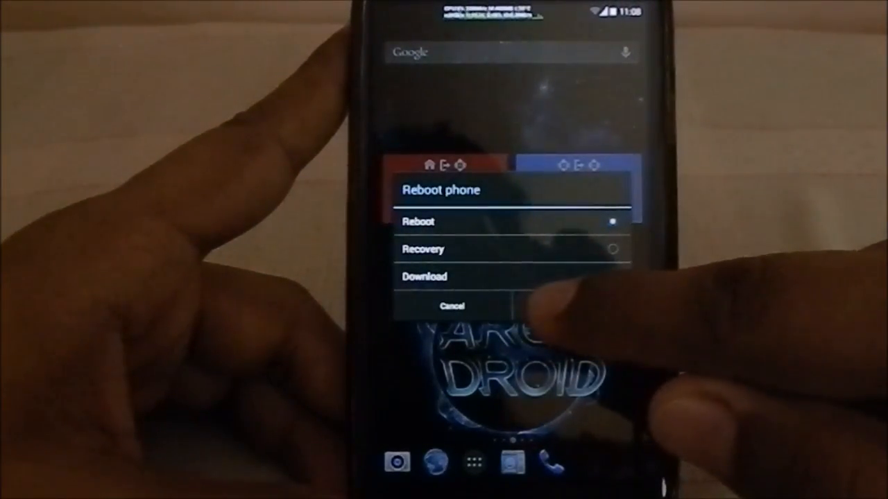